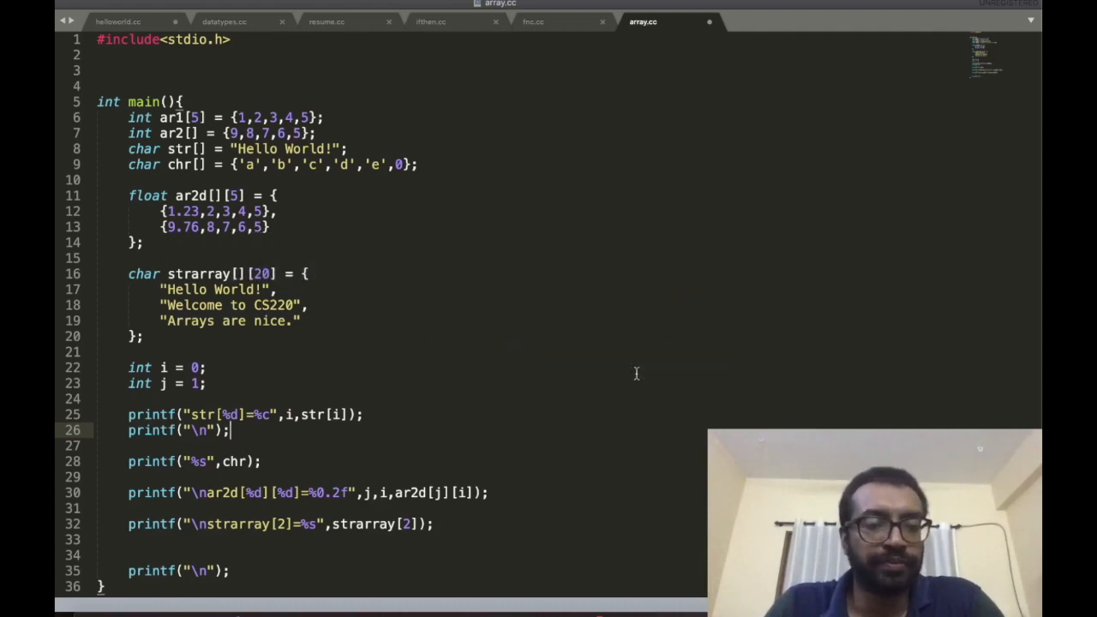
pyautogui.moveTo(494, 531)
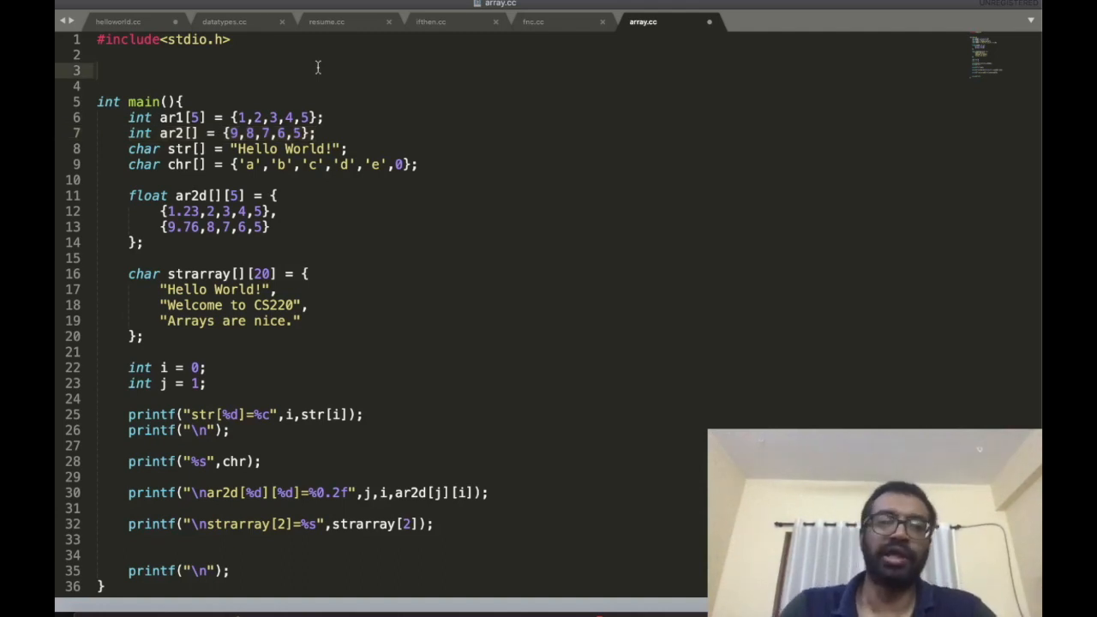
# Step: Write an empty void printarrayelement(int ar[]) function with its braces above main
pyautogui.write('void printf')
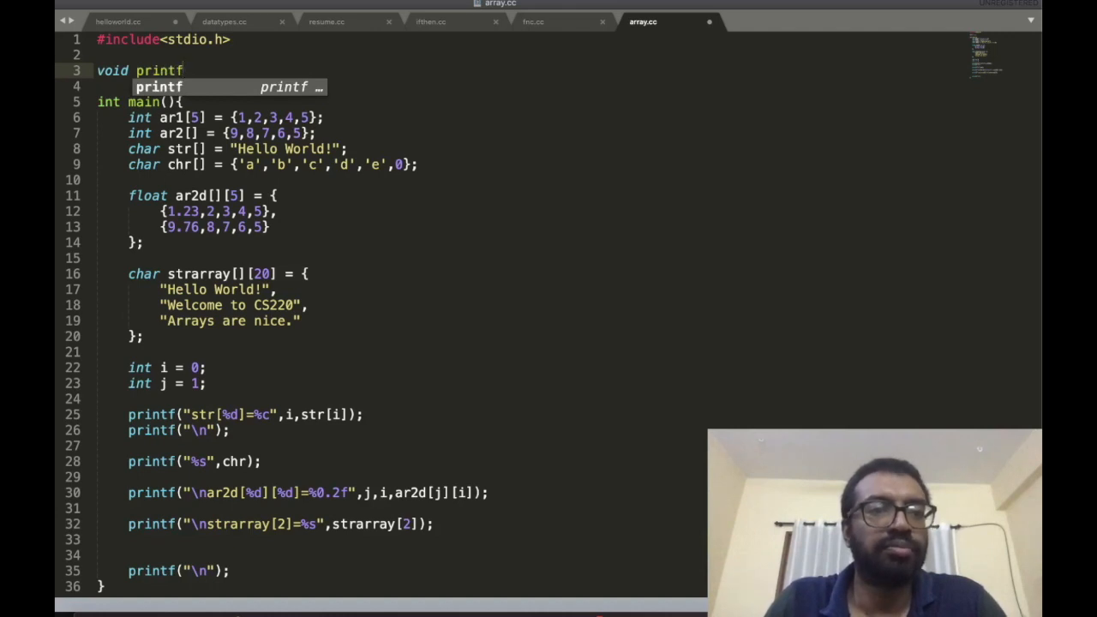
pyautogui.write('arrayelem')
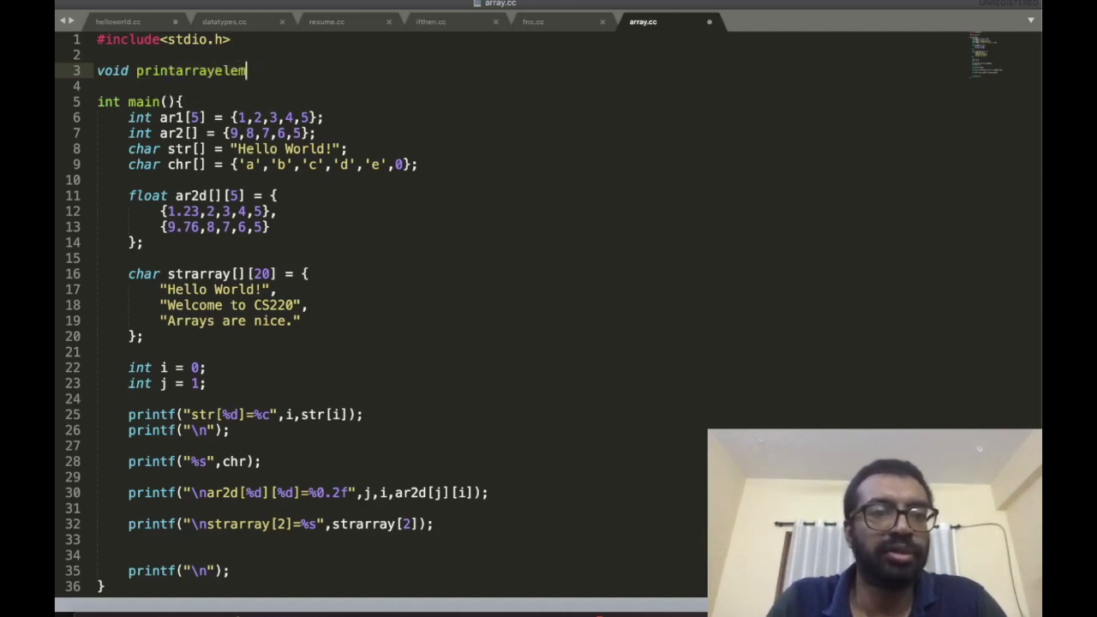
pyautogui.write('ent')
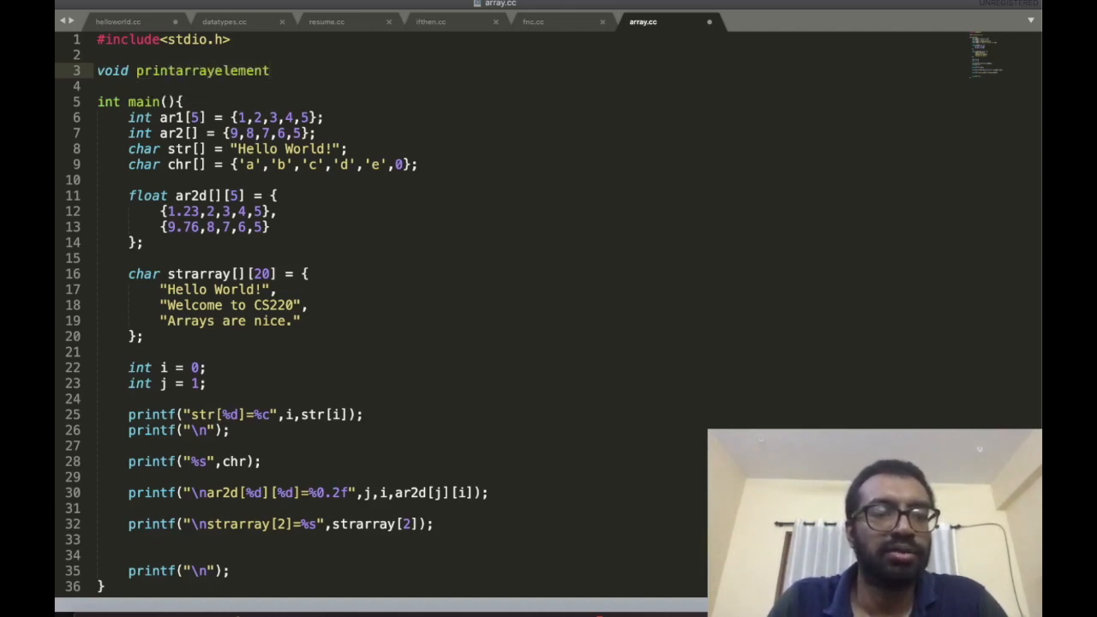
pyautogui.write('()')
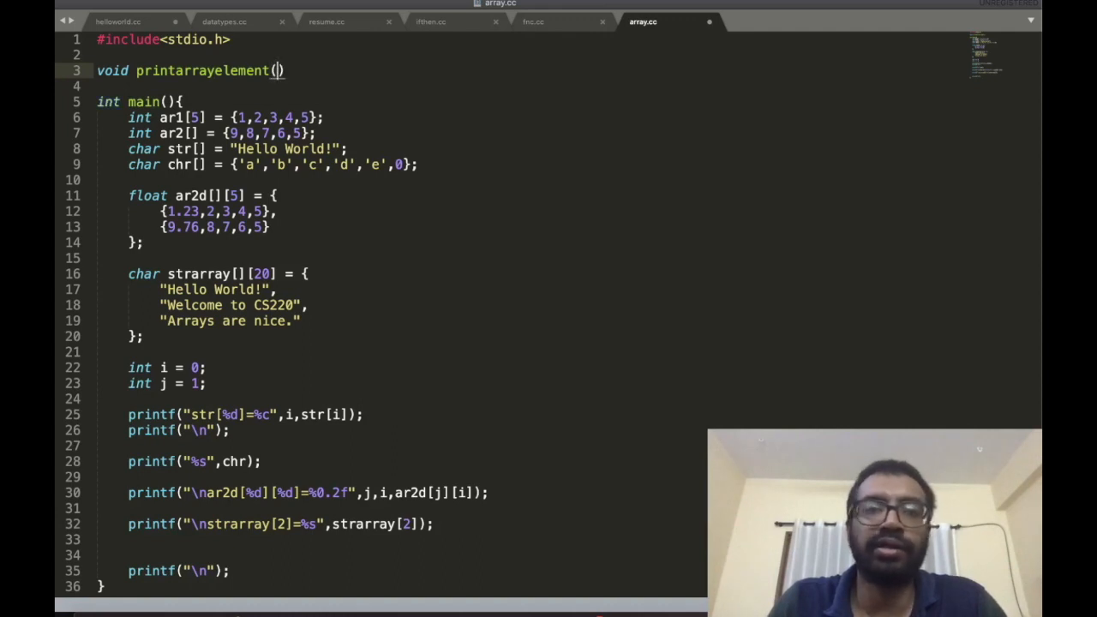
pyautogui.write('i')
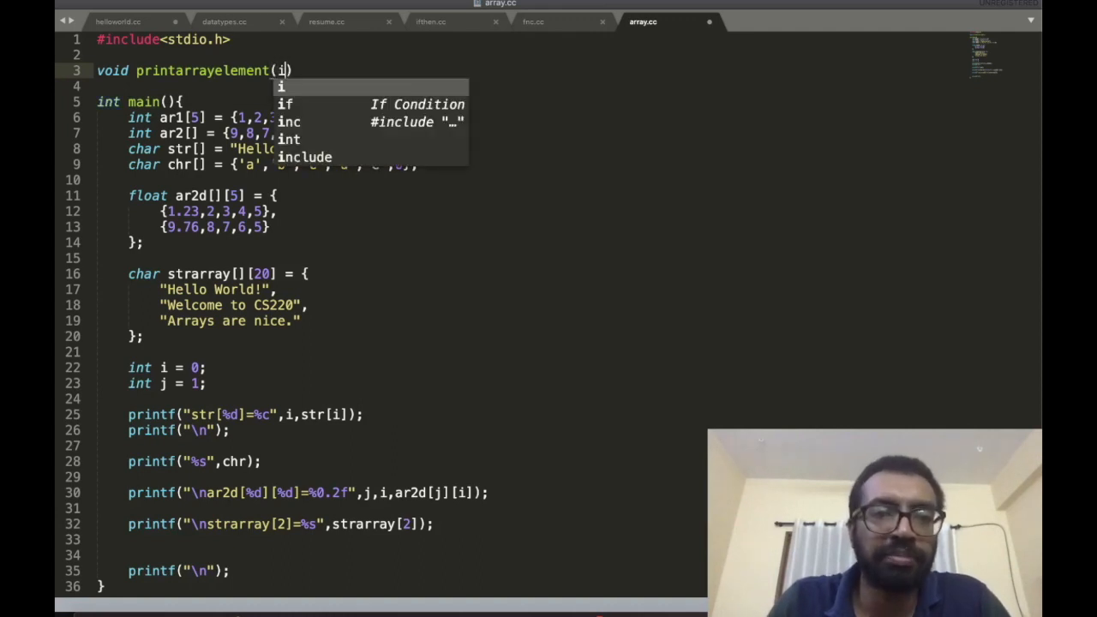
pyautogui.write('nt ar[')
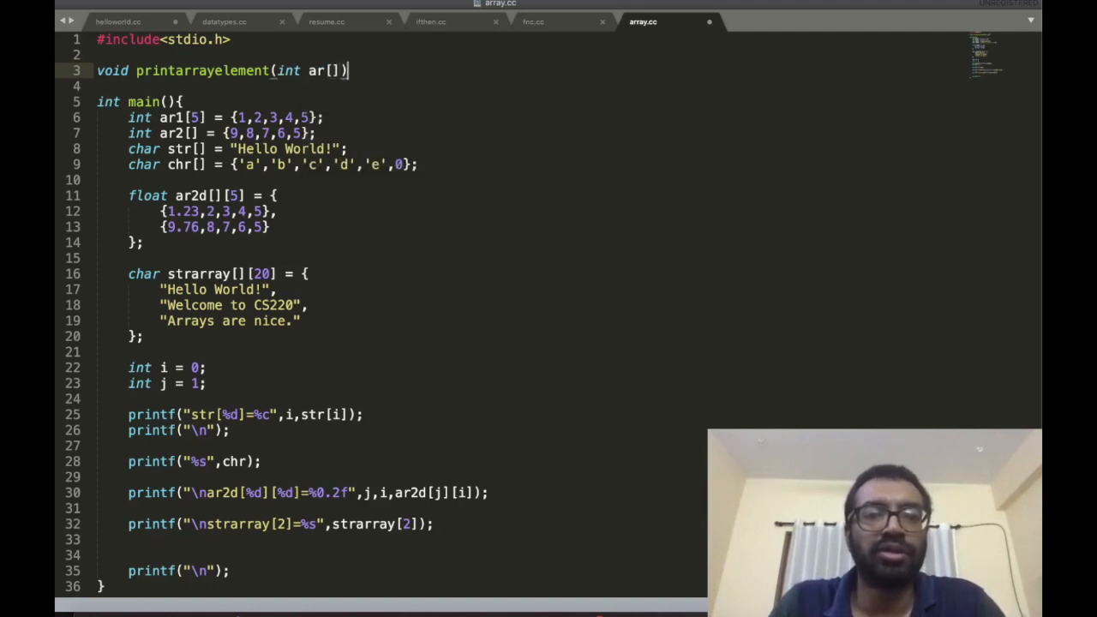
pyautogui.write('{')
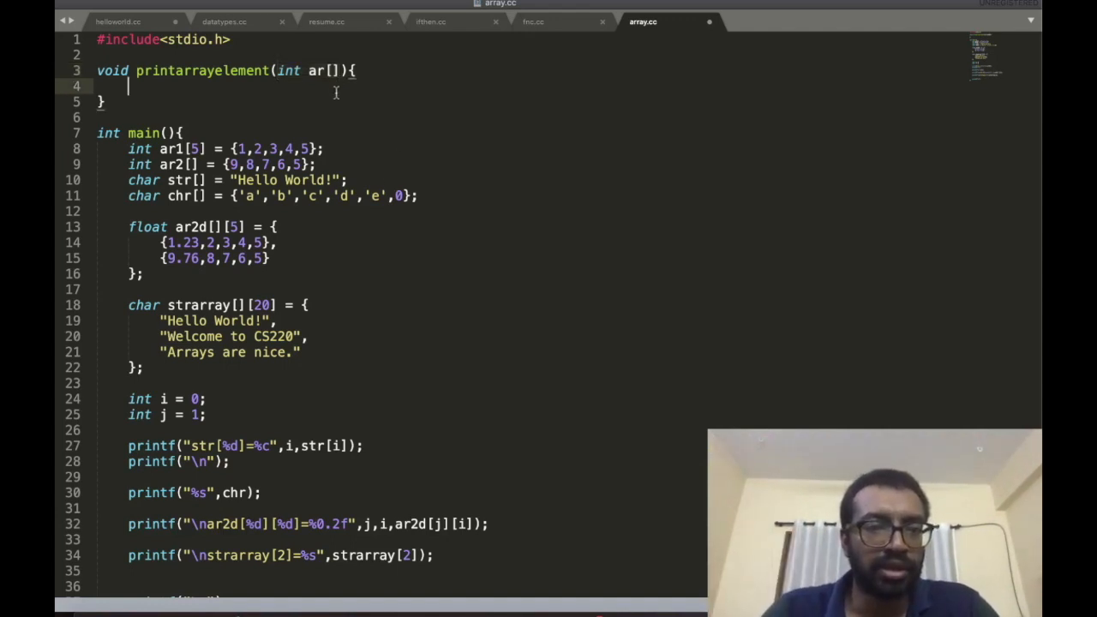
# Step: Add printf("\nInside printarrayelement function."); as the first line of the function body
pyautogui.write('printf("')
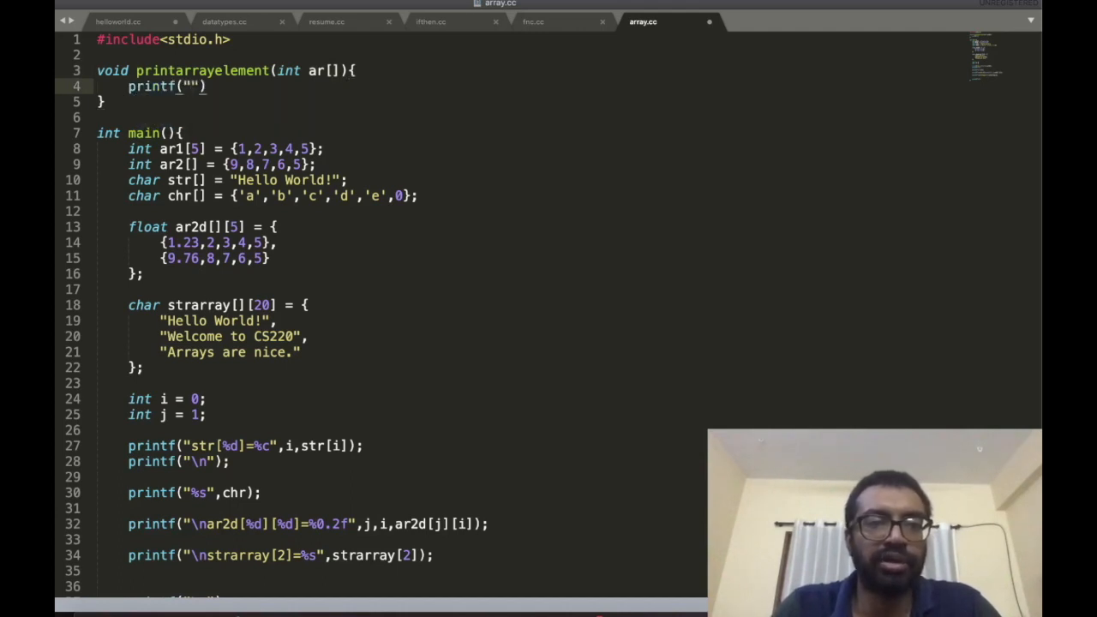
pyautogui.write('\\n')
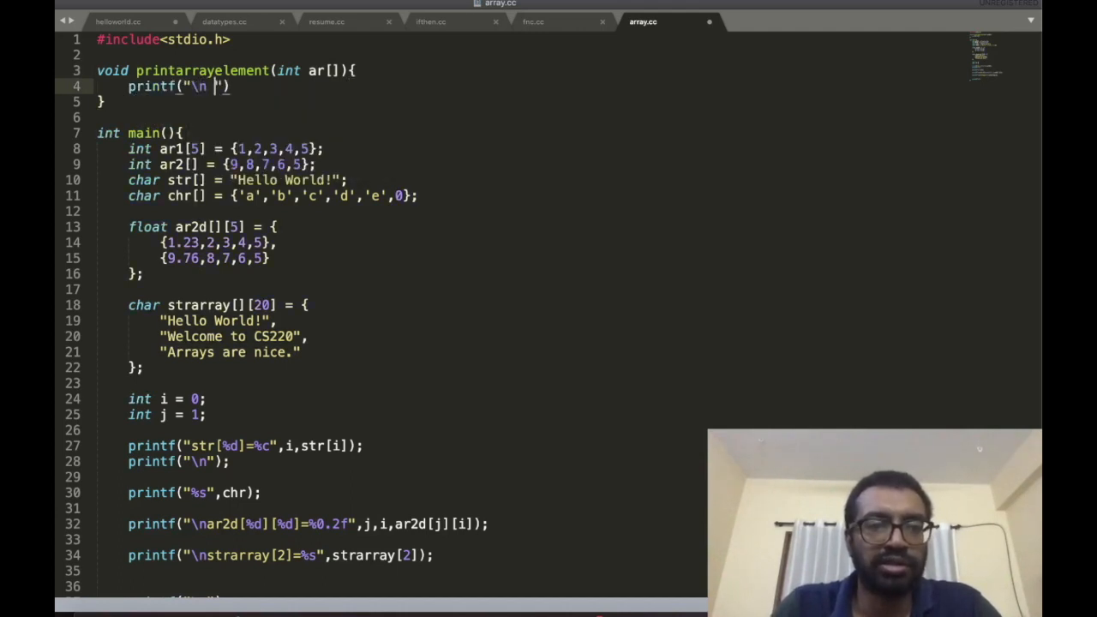
pyautogui.write('Inside printarrayelement function.')
pyautogui.write('printf("\\n')
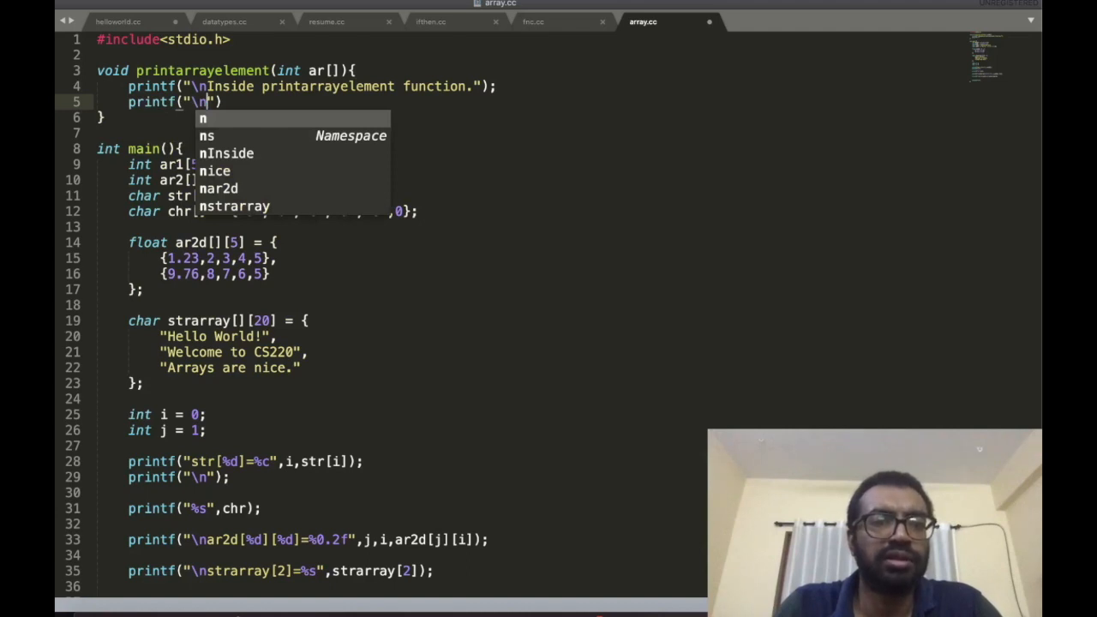
# Step: Add printf("\nar[0]=%d",ar[0]); to print the first array element
pyautogui.write('ar[')
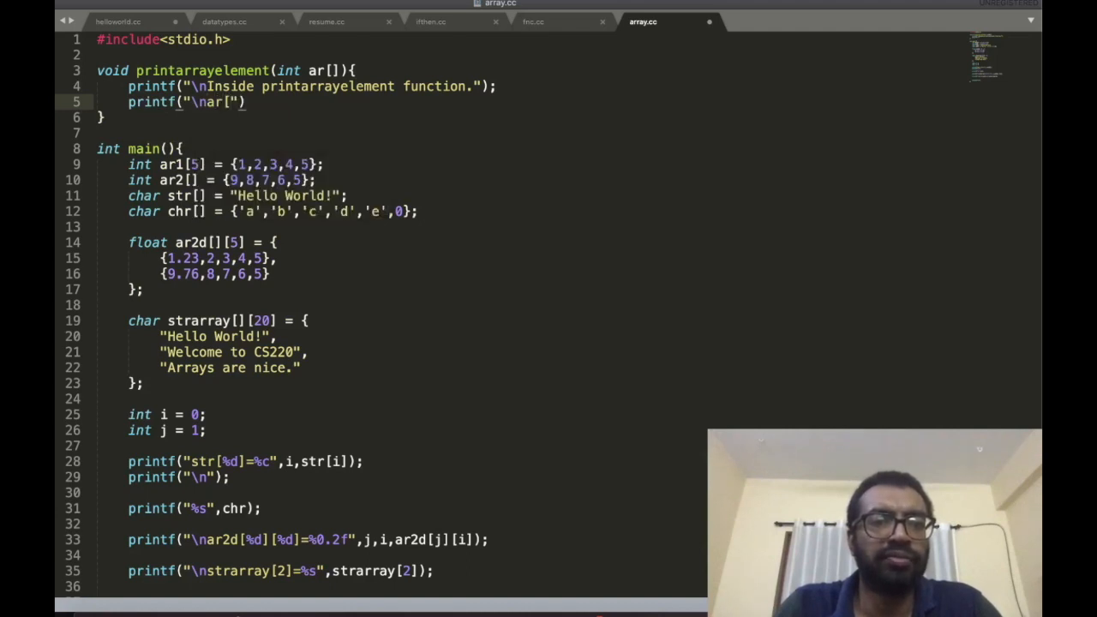
pyautogui.write('0]')
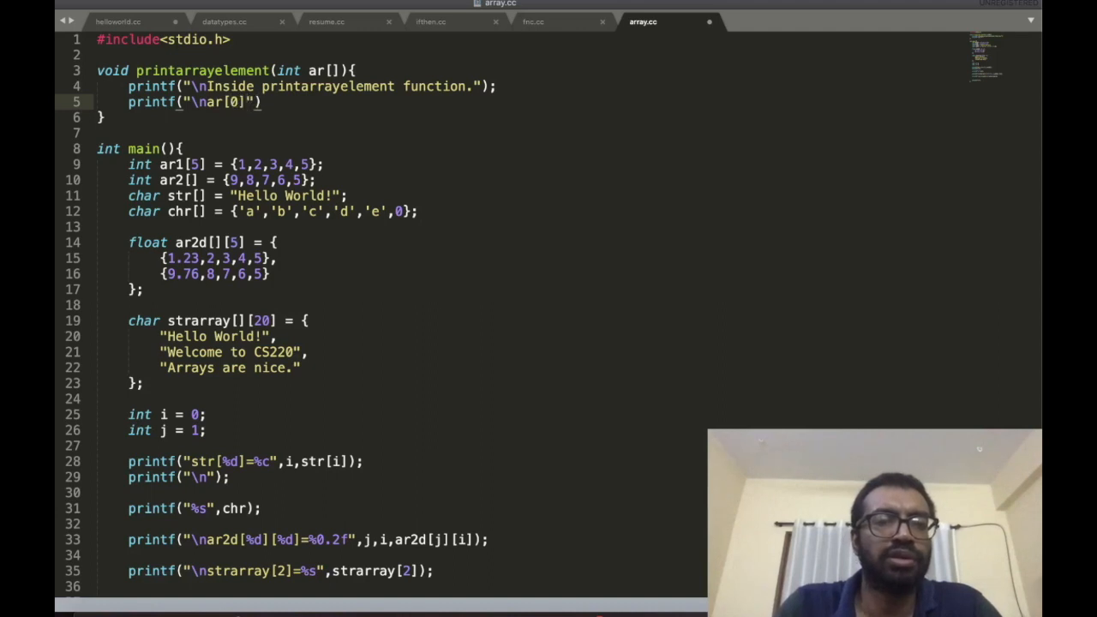
pyautogui.write('=%d')
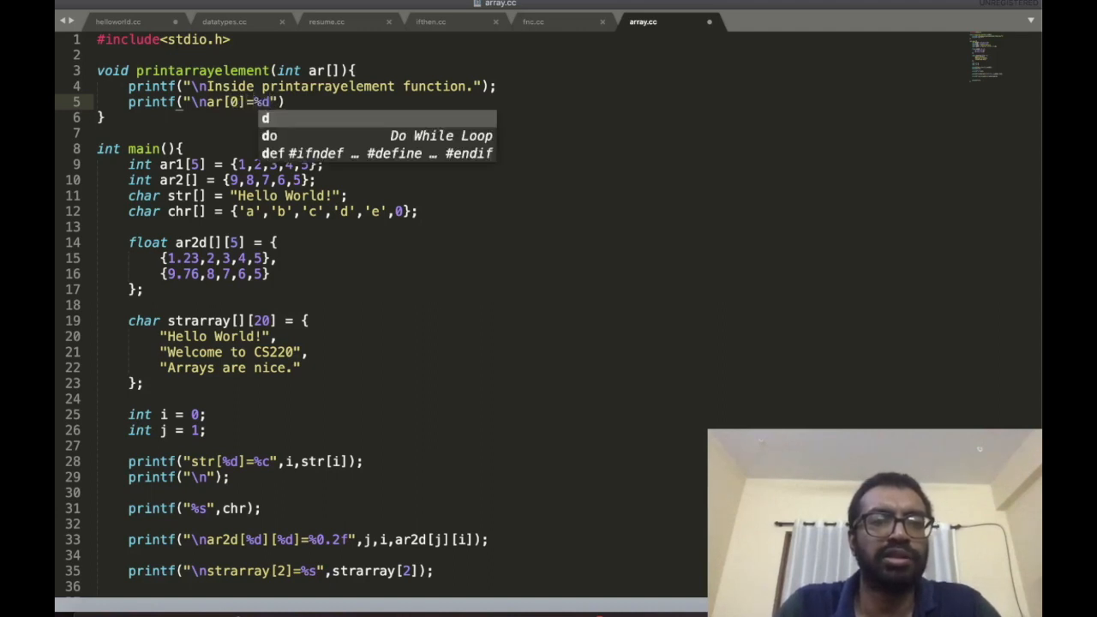
pyautogui.write(',ar[0]')
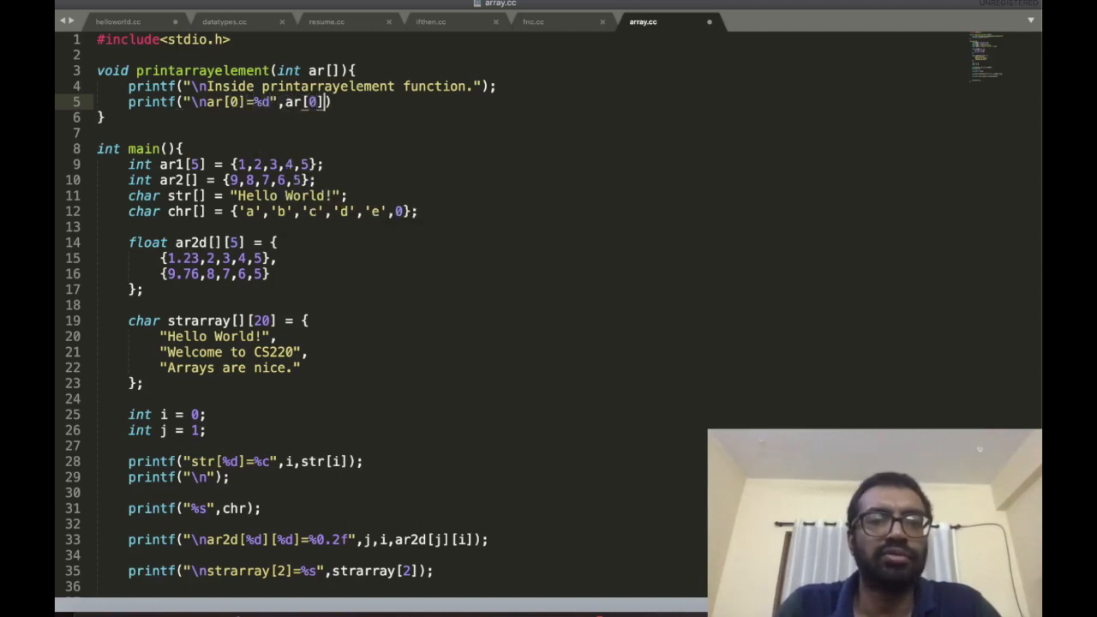
pyautogui.write(';')
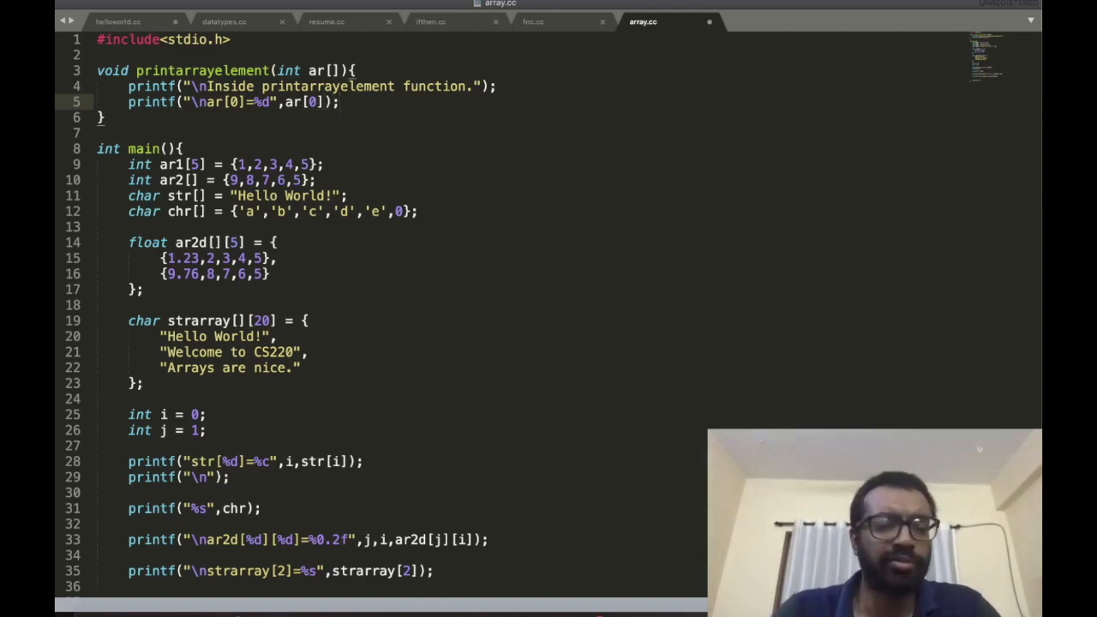
# Step: Add a printarrayelement(ar) call at the end of main before the final newline printf
pyautogui.scroll(-3)
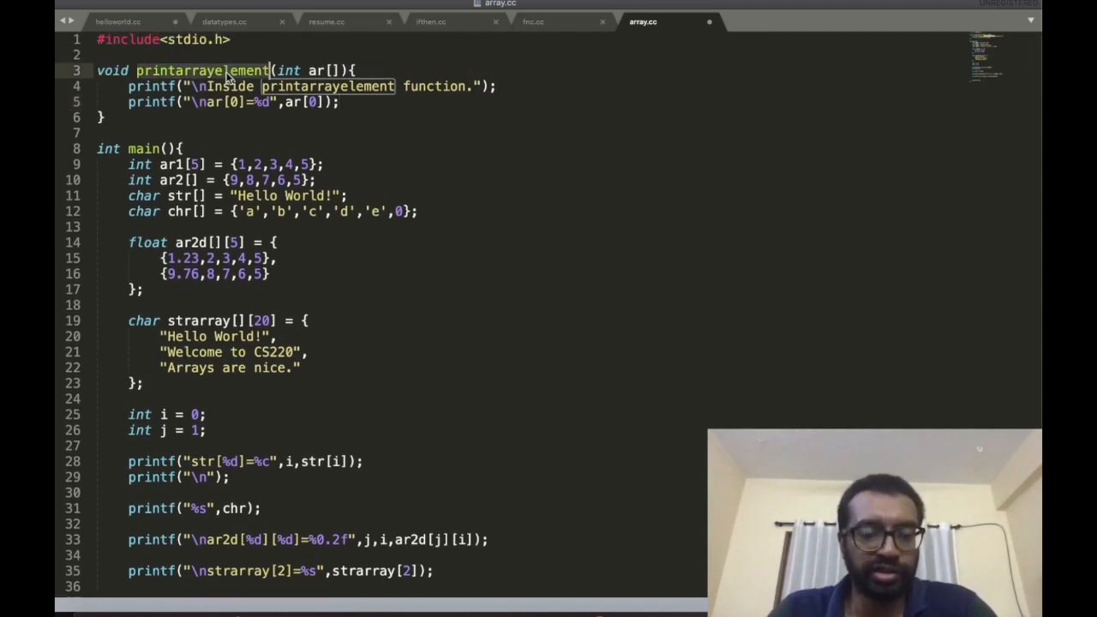
pyautogui.scroll(-3)
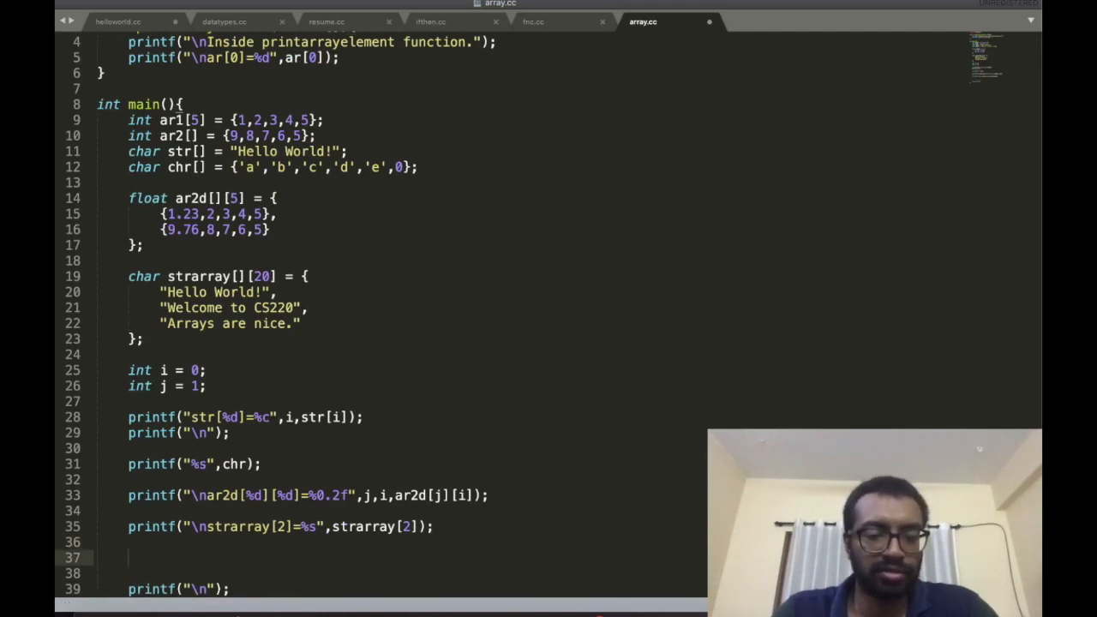
pyautogui.write('printarrayelement(ar2);')
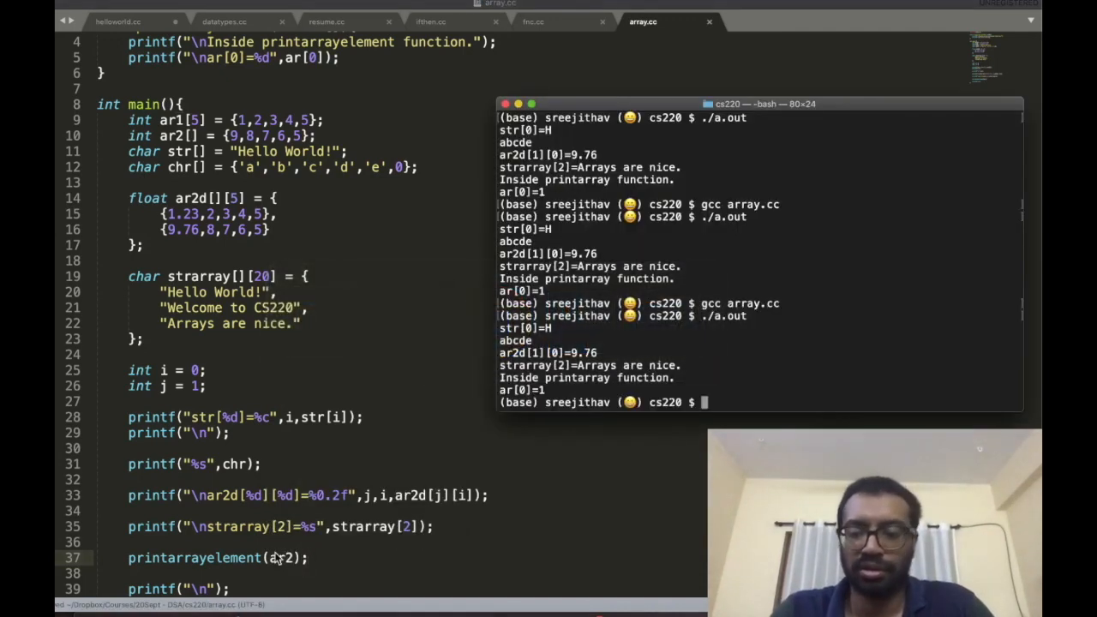
# Step: Recompile with gcc array.cc and run ./a.out, checking the printed ar[0]=9 line
pyautogui.write('gcc array.cc')
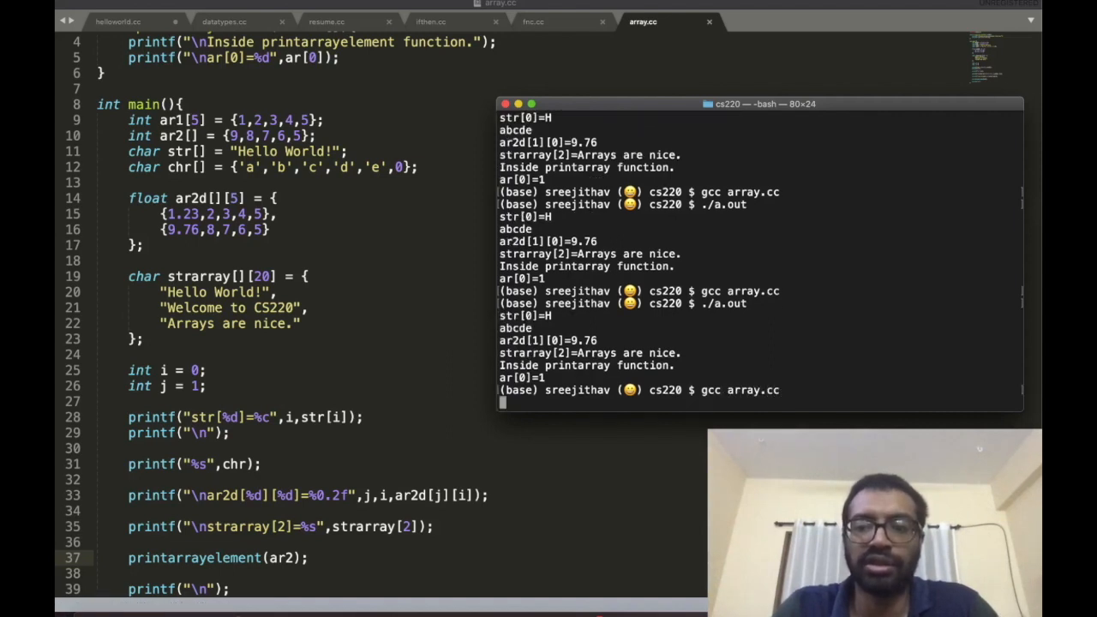
pyautogui.write('./a.out')
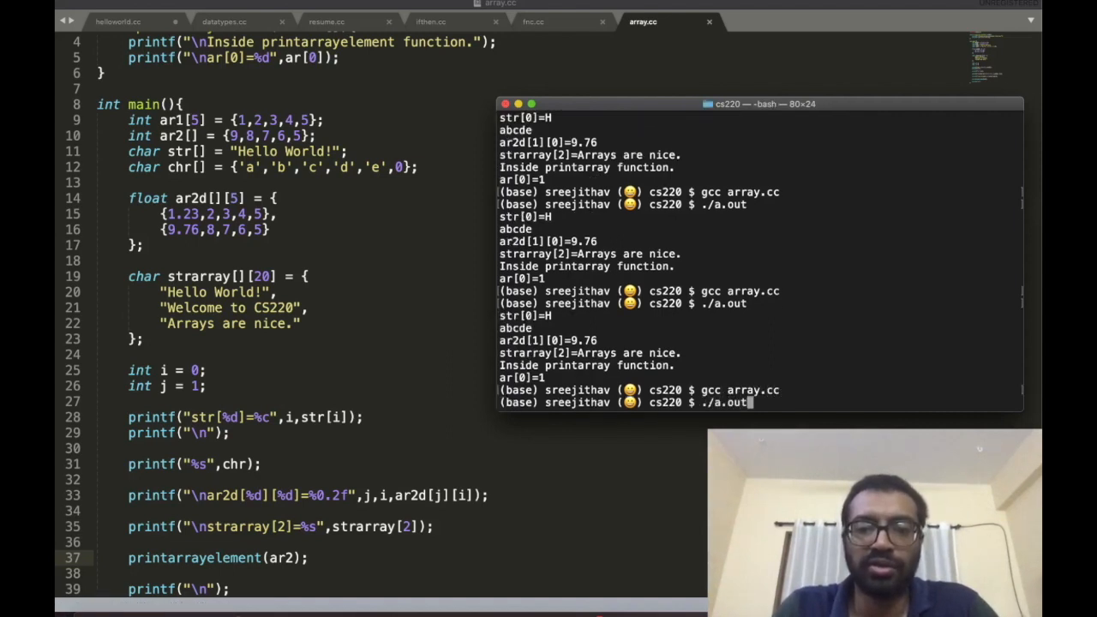
pyautogui.press('Return')
pyautogui.write('gcc array.cc')
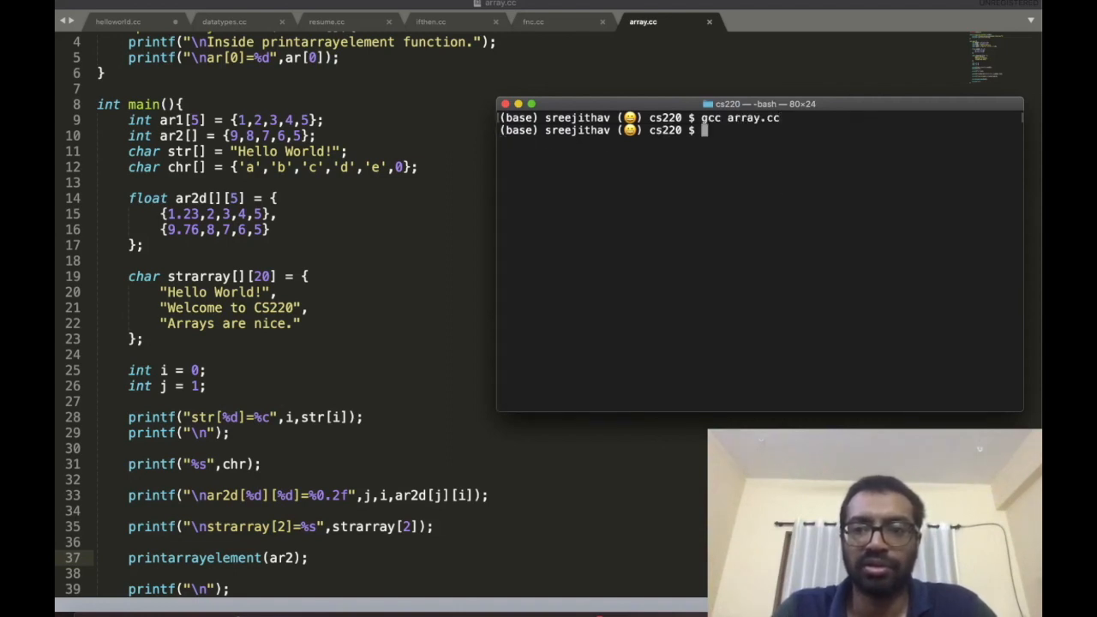
pyautogui.write('./a.out')
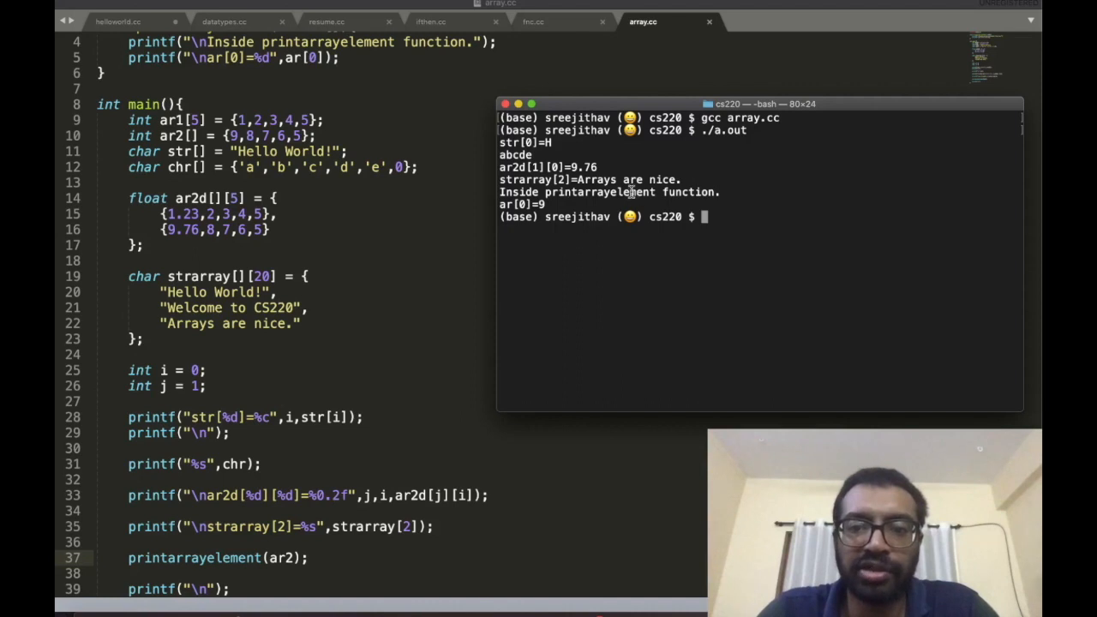
pyautogui.doubleClick(609, 192)
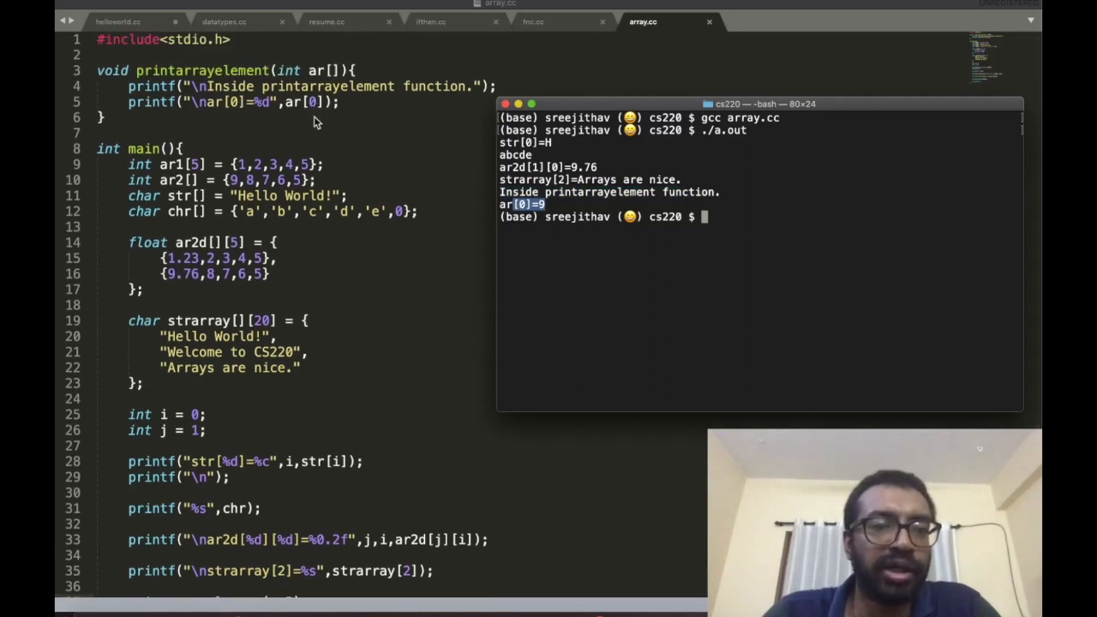
pyautogui.moveTo(298, 60)
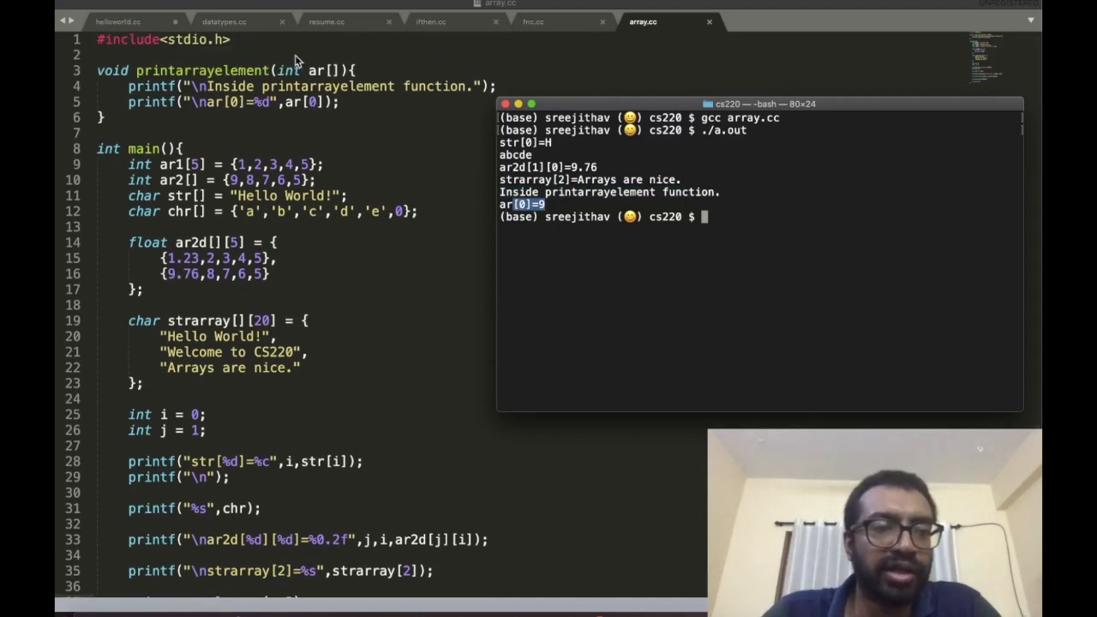
pyautogui.moveTo(239, 191)
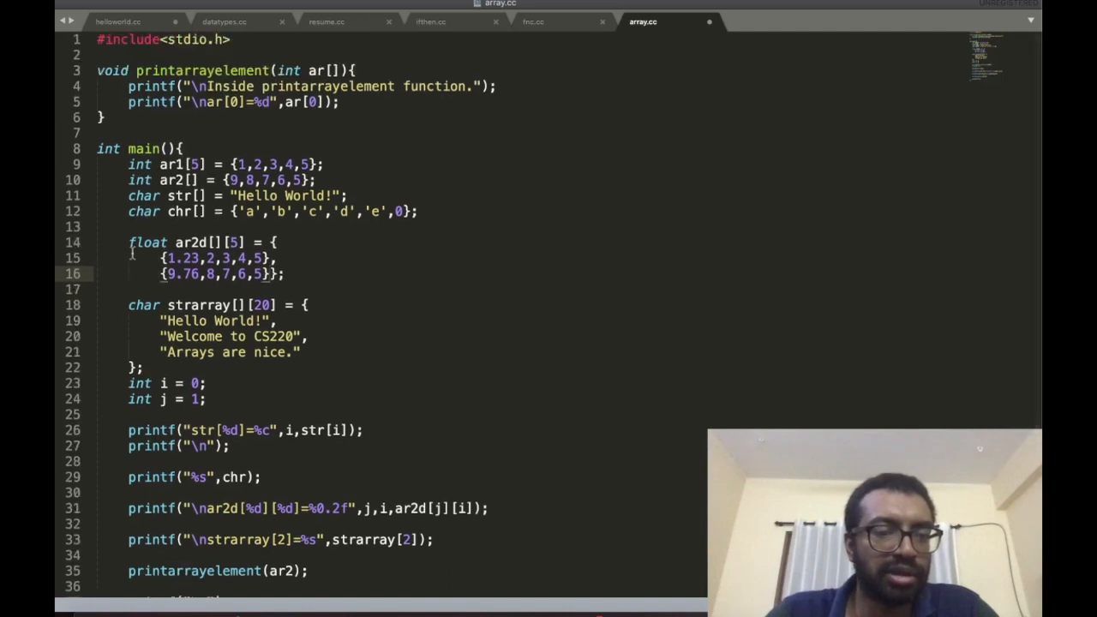
pyautogui.moveTo(253, 569)
pyautogui.write(',')
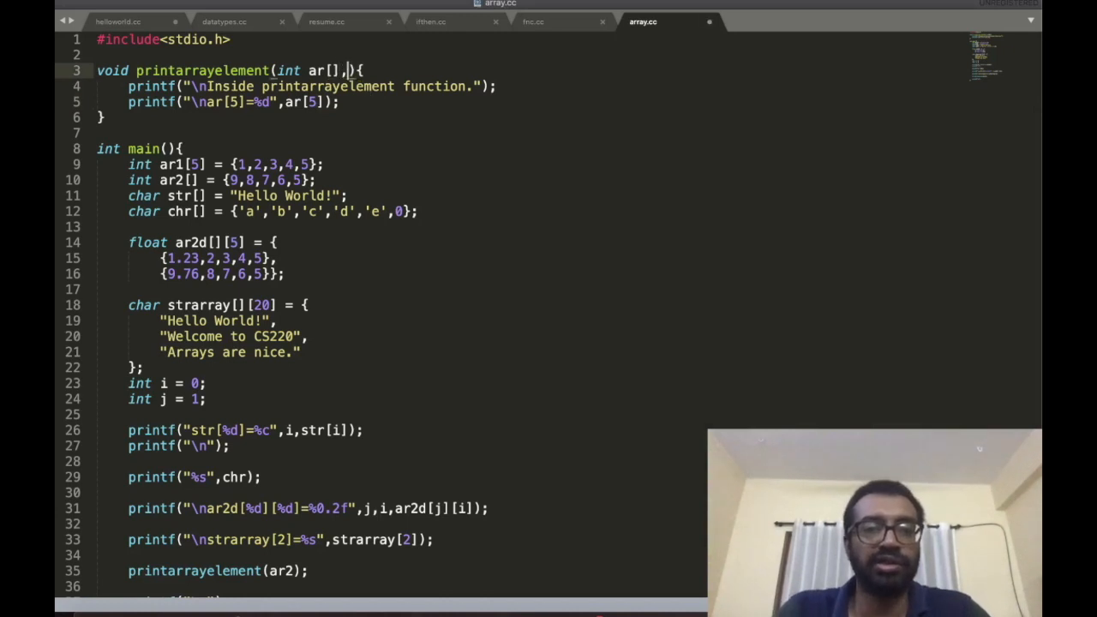
# Step: Add an int sizeofarray parameter, print ar[4] instead, and call printarrayelement(ar2,5) from main
pyautogui.write('sizeof')
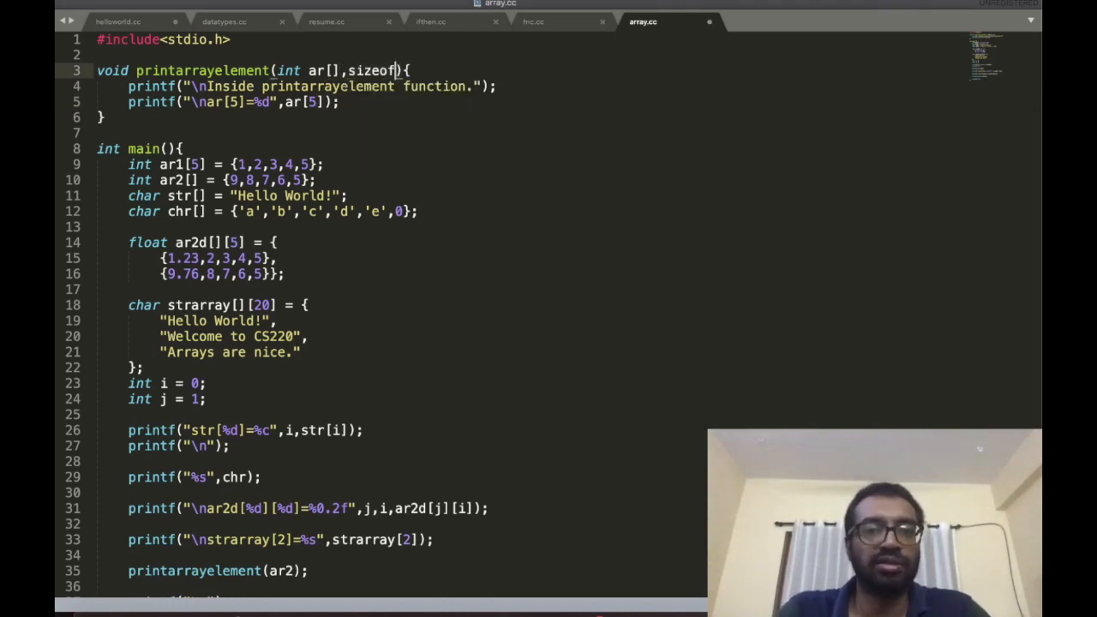
pyautogui.press('backspace')
pyautogui.write(' int ')
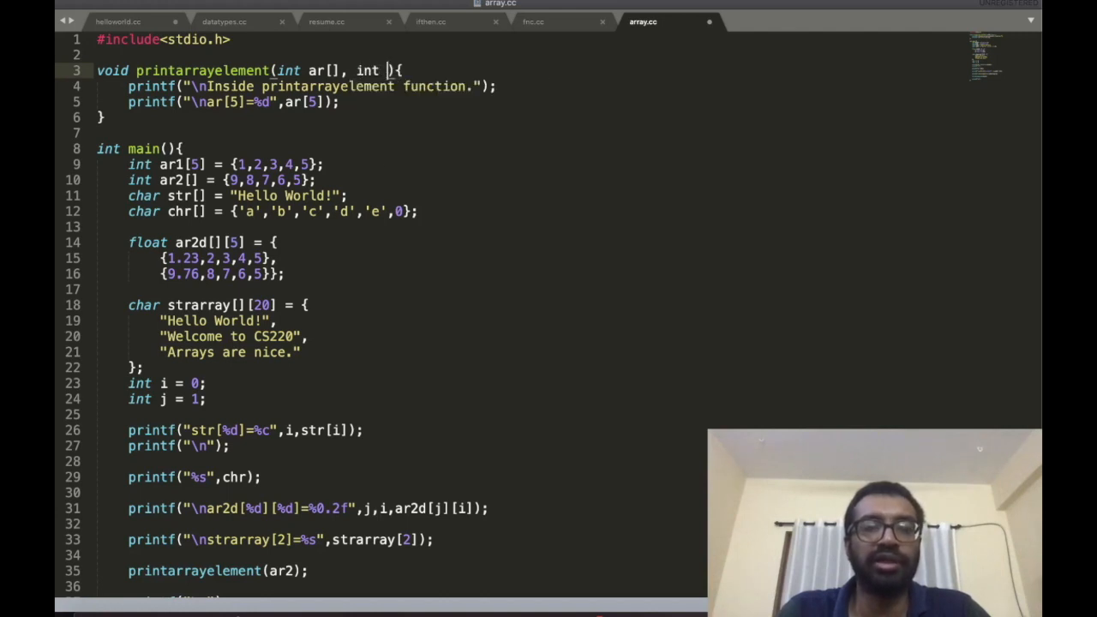
pyautogui.write('sizeofarray')
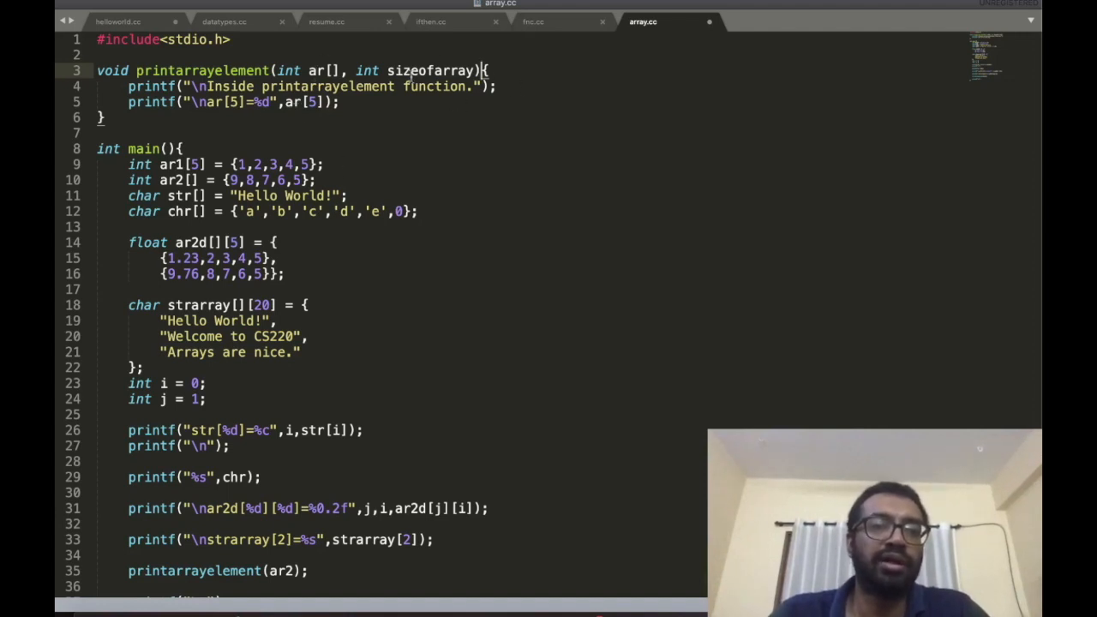
pyautogui.scroll(-3)
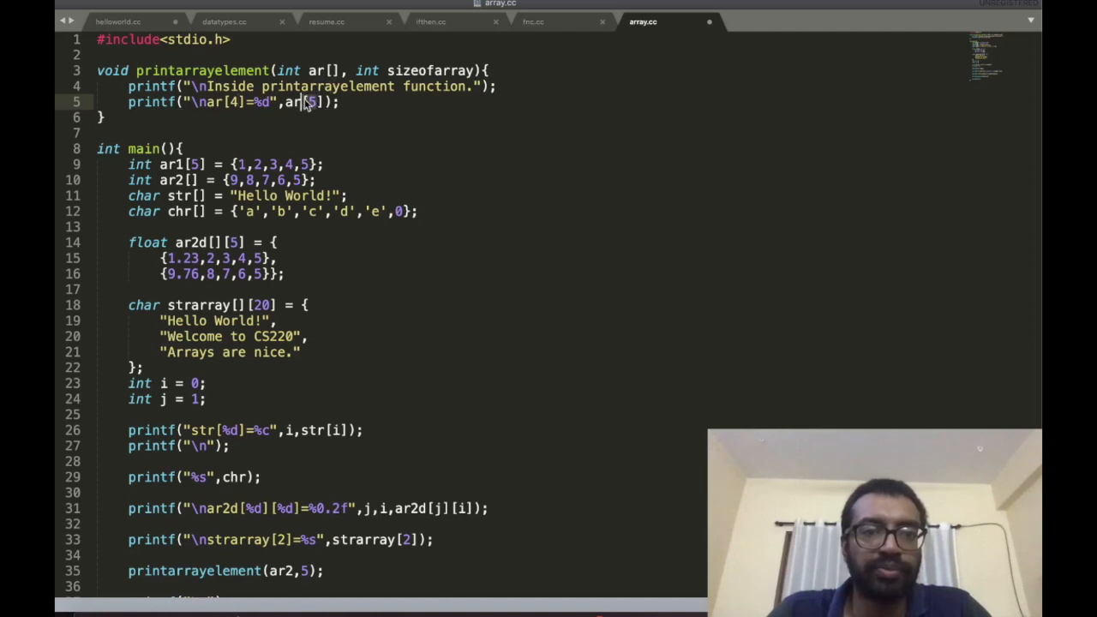
pyautogui.write('4')
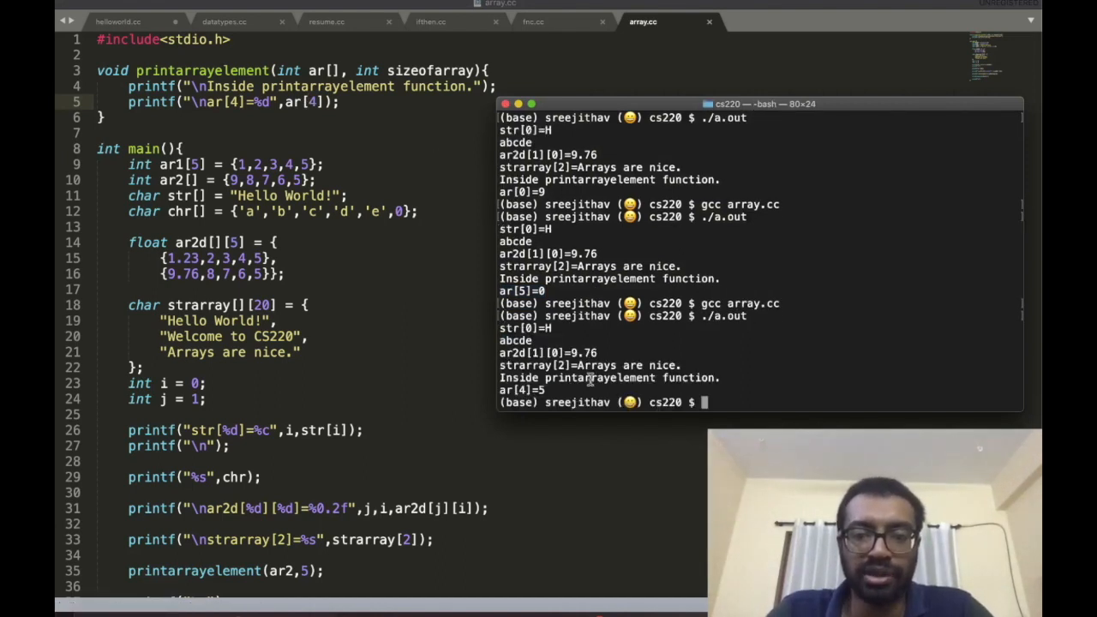
# Step: Highlight the ar[4]=5 line in the ./a.out output before returning to the code
pyautogui.moveTo(501, 379); pyautogui.dragTo(545, 391)
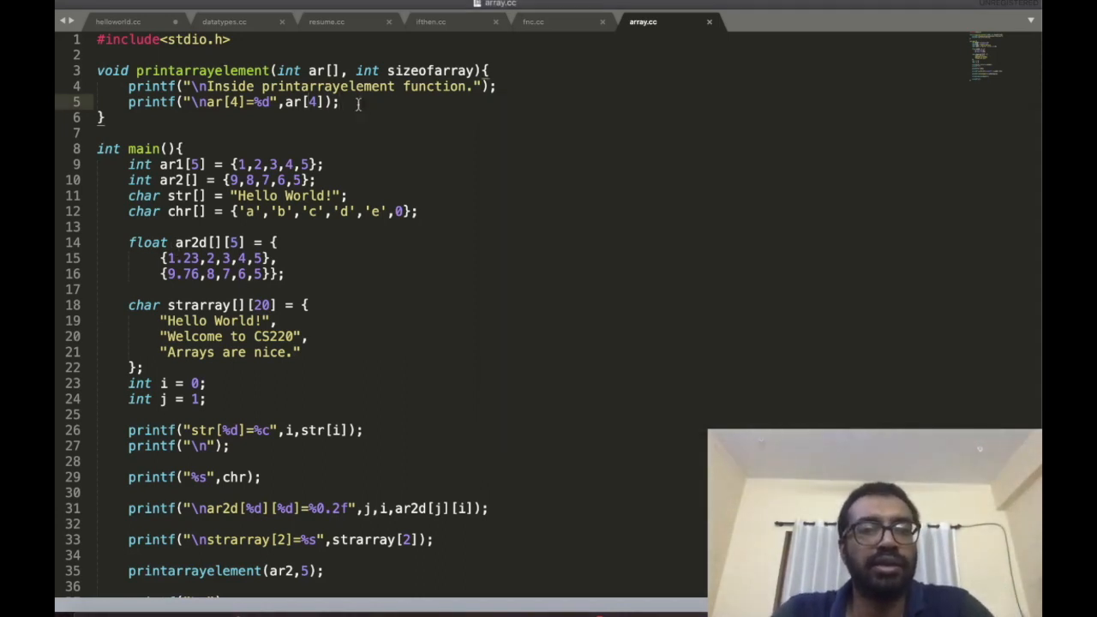
# Step: Add a return ar[] statement and change the return type from void to int[]
pyautogui.write('r')
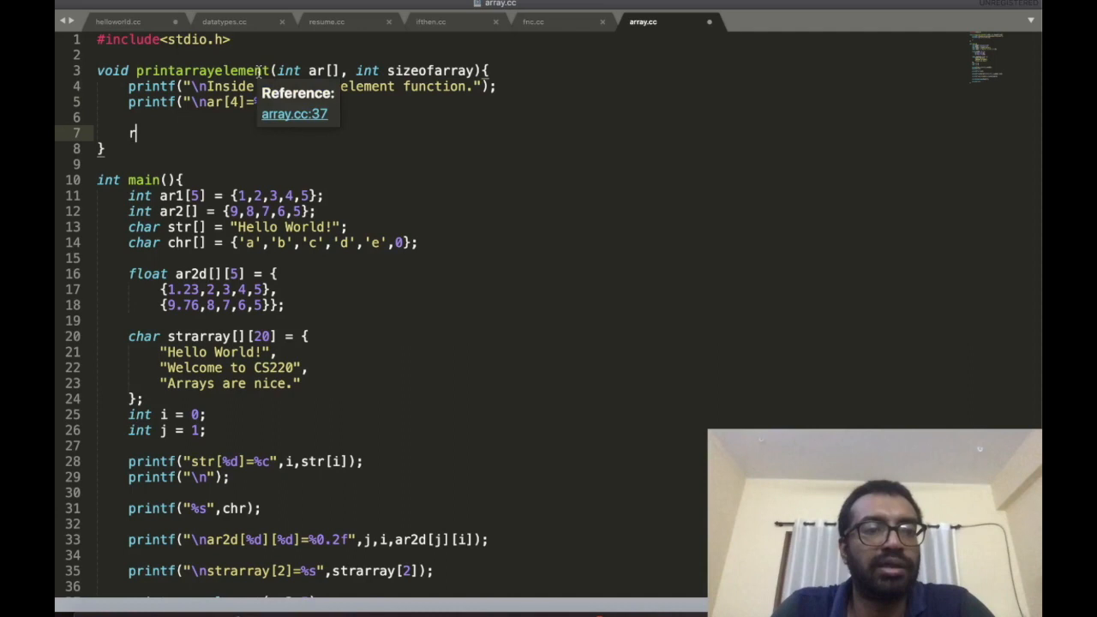
pyautogui.write('eturn ar')
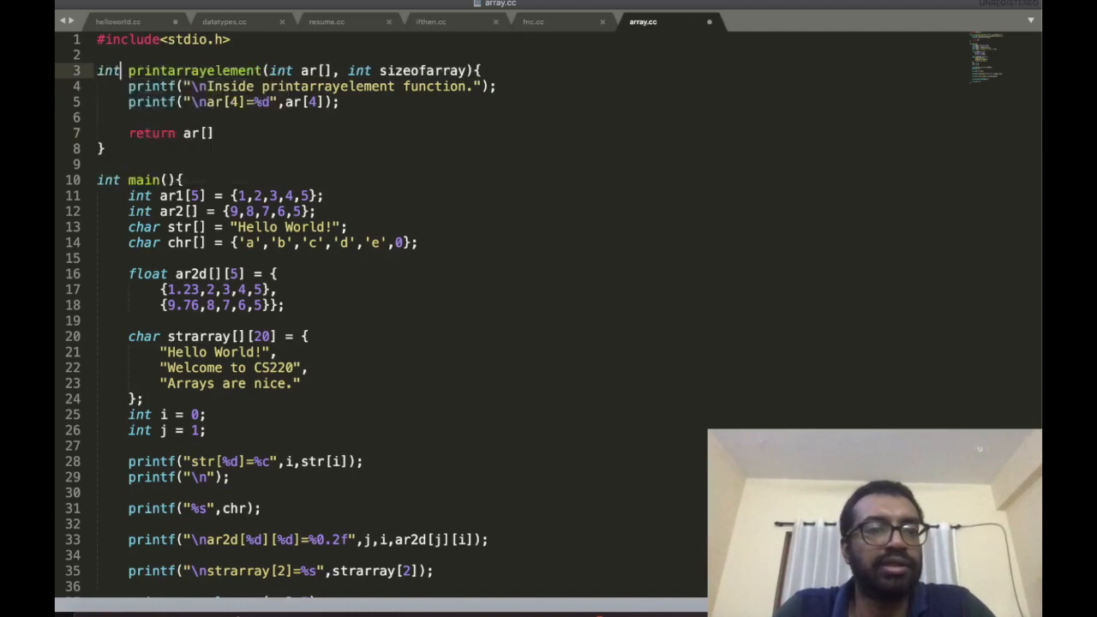
pyautogui.write('[]')
pyautogui.click(172, 132)
pyautogui.write(';')
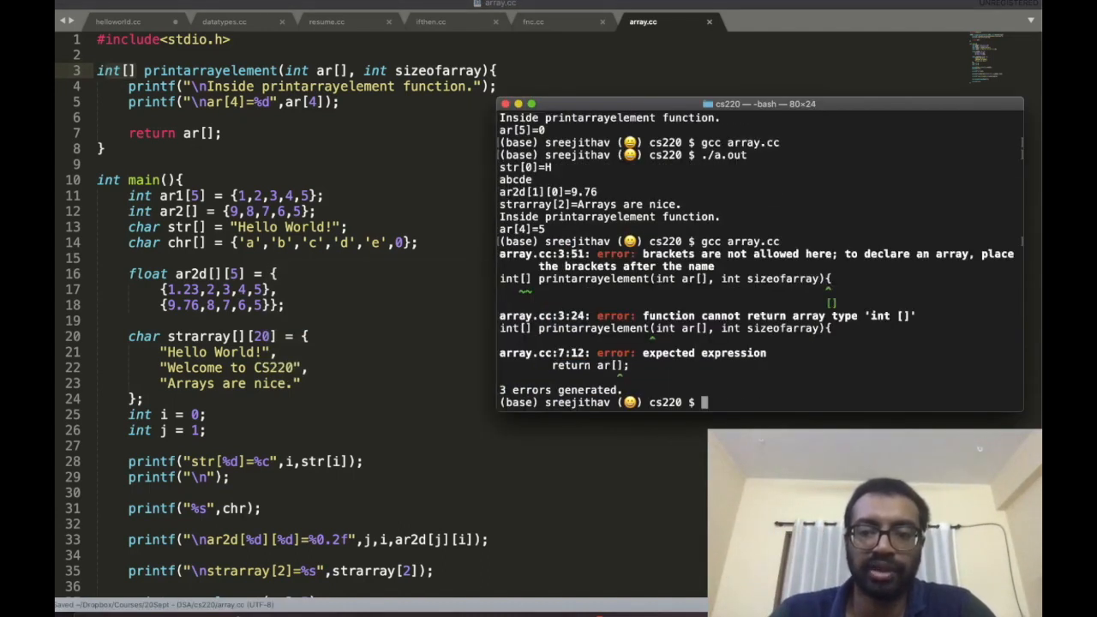
pyautogui.moveTo(469, 203)
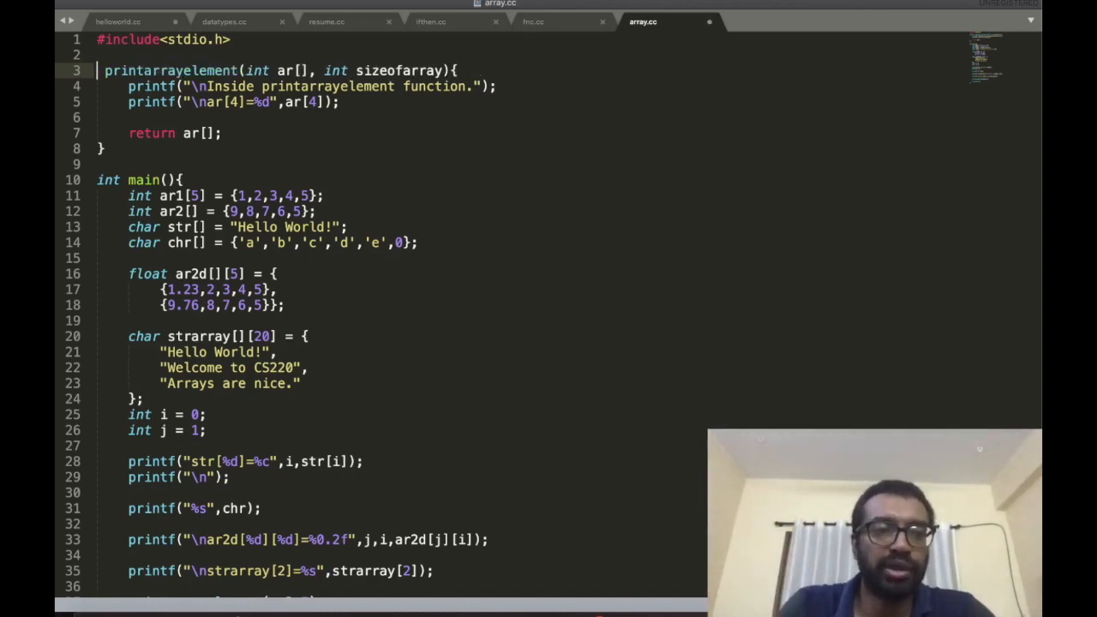
# Step: After gcc reports an array cannot be returned, retype void in place of int[]
pyautogui.write('voi')
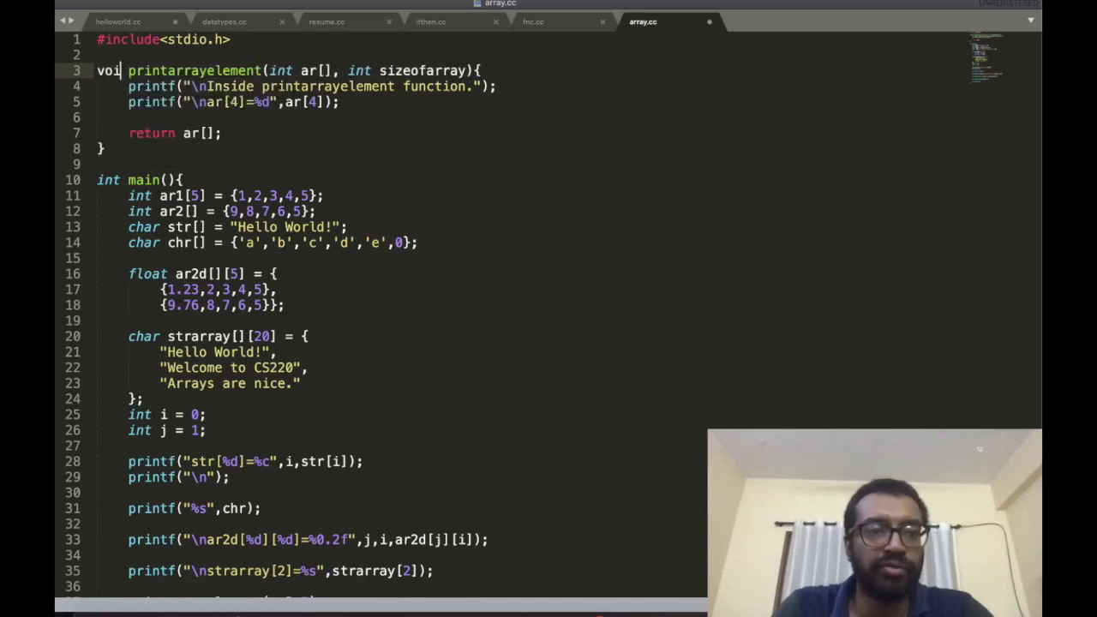